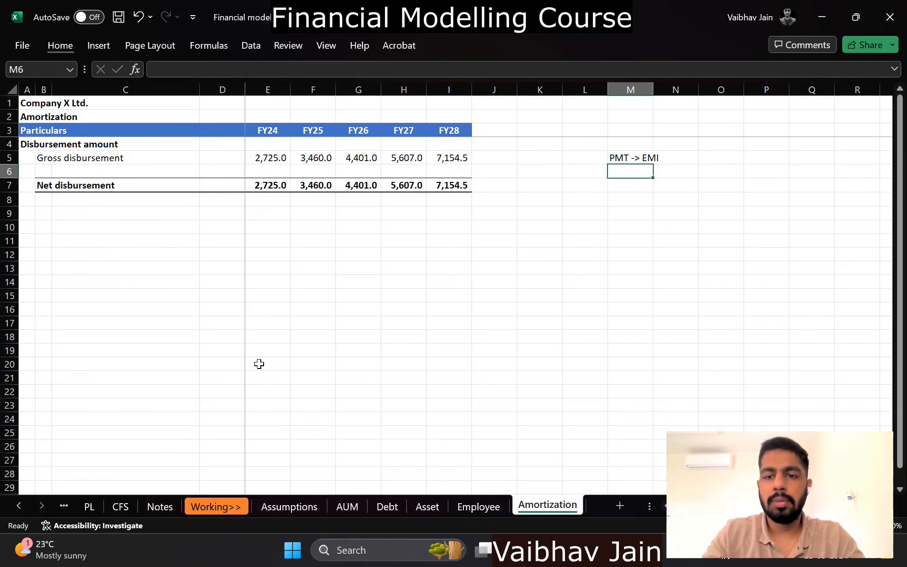
Note that PPMT means Principal and IPMT means Interest in M6:M7.
type("PPMT ->")
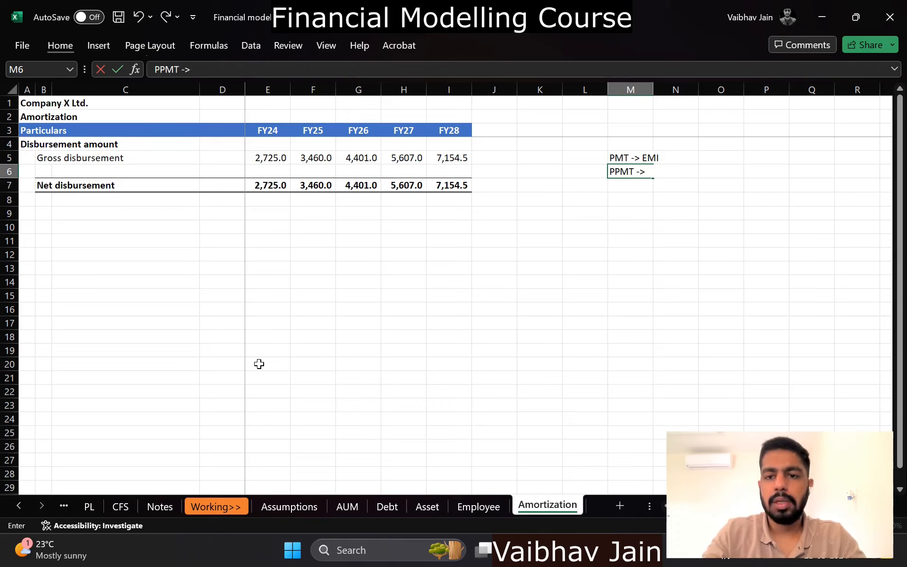
type("Principal")
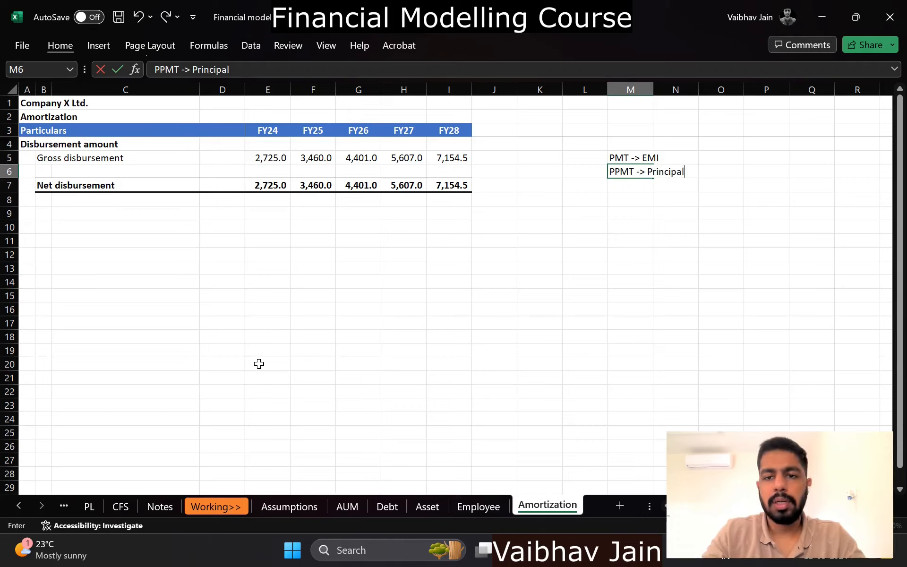
type("IPMT ->")
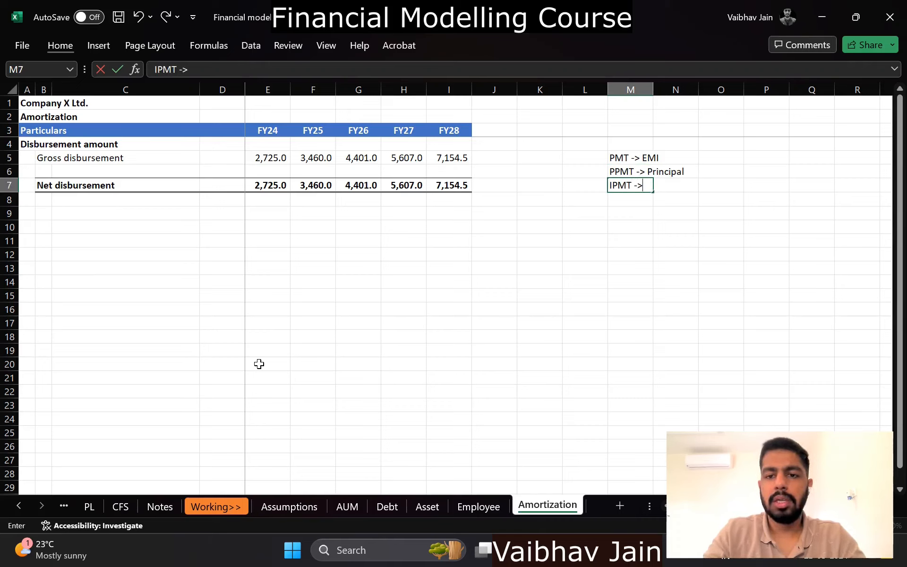
type("Interest")
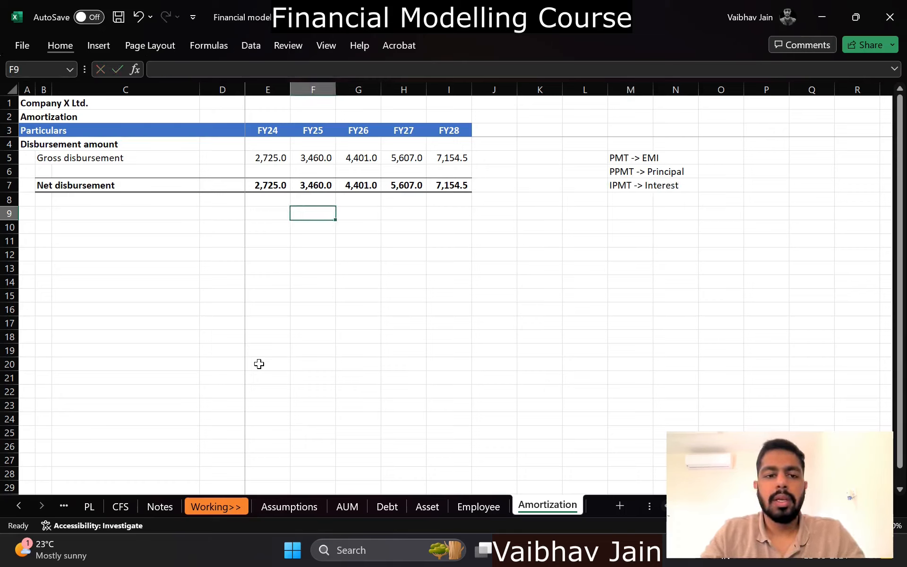
Label D9 as IPMT, start an =IPMT( formula in E10 and discard it.
left_click(222, 213)
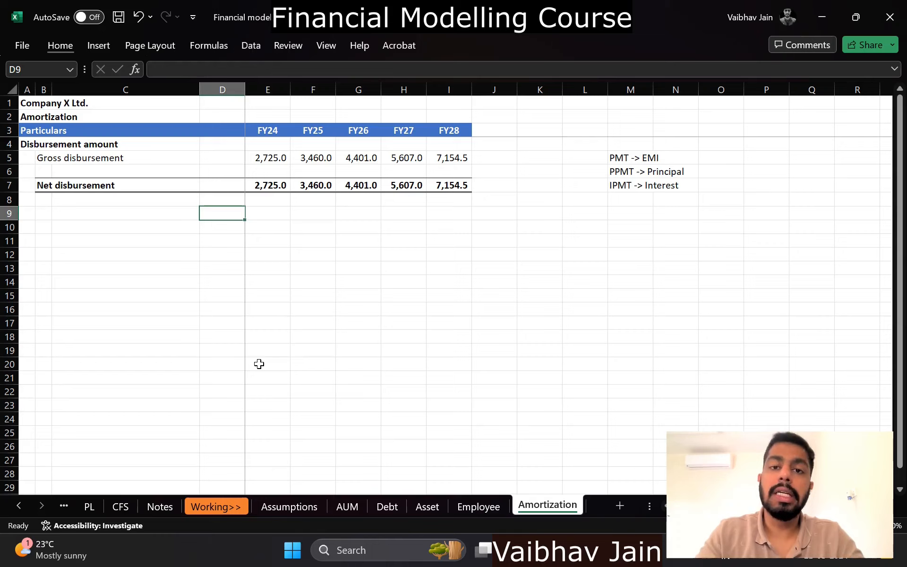
type("IPMT")
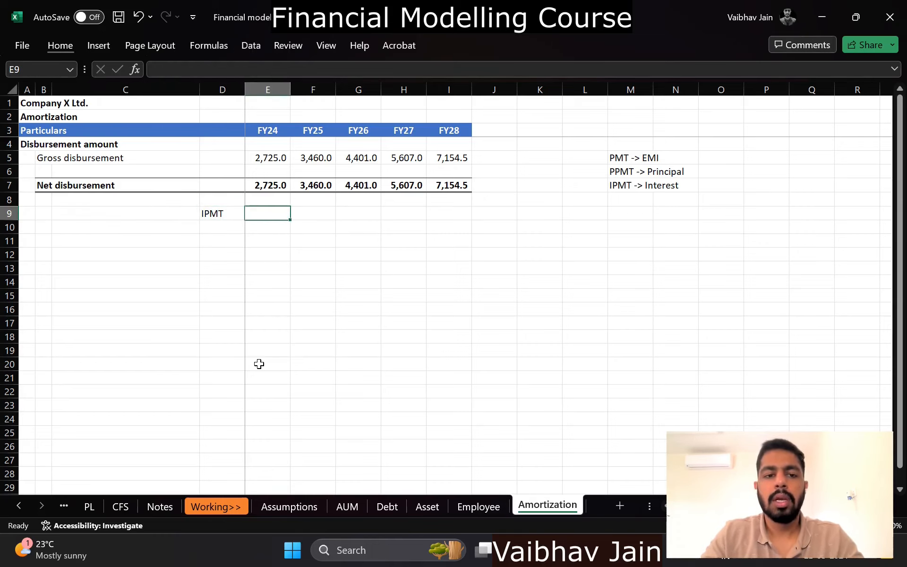
type("=")
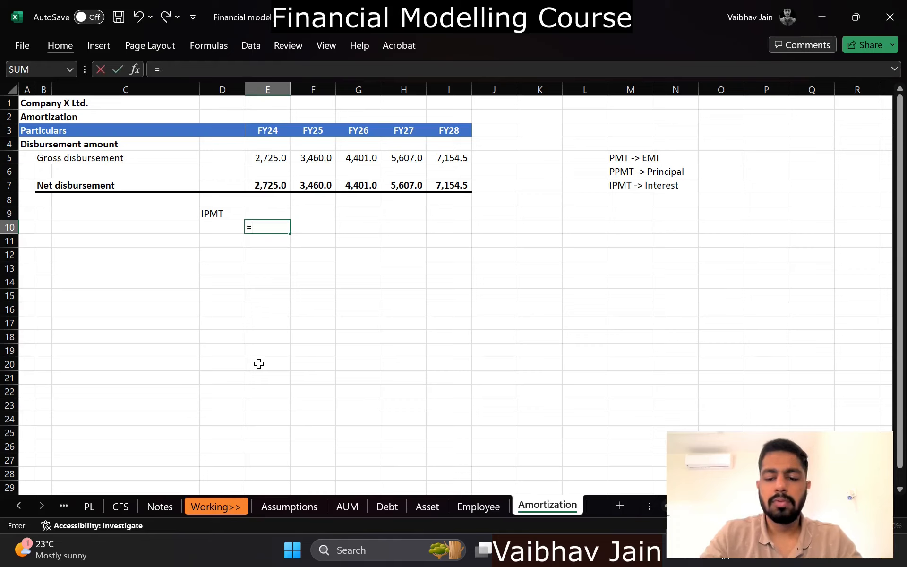
type("IPMT(")
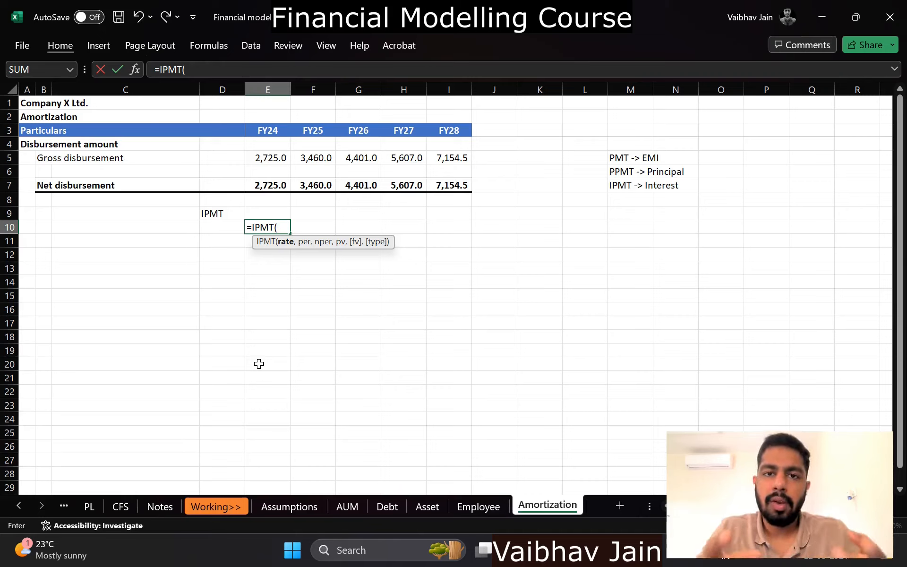
key("Escape")
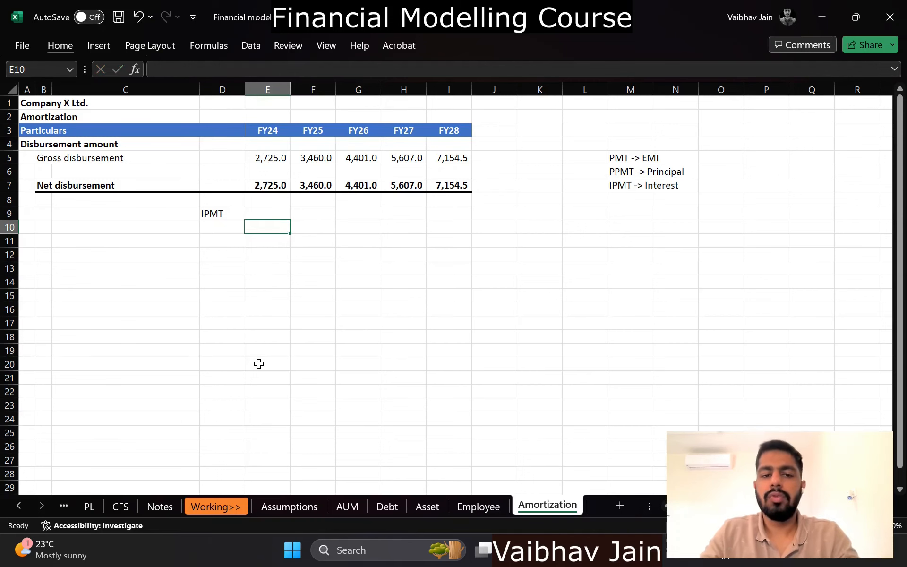
Add 'Loan tenure (years)' and 'Rate of interest (%p.a.)' rows to the Assumptions sheet.
left_click(289, 507)
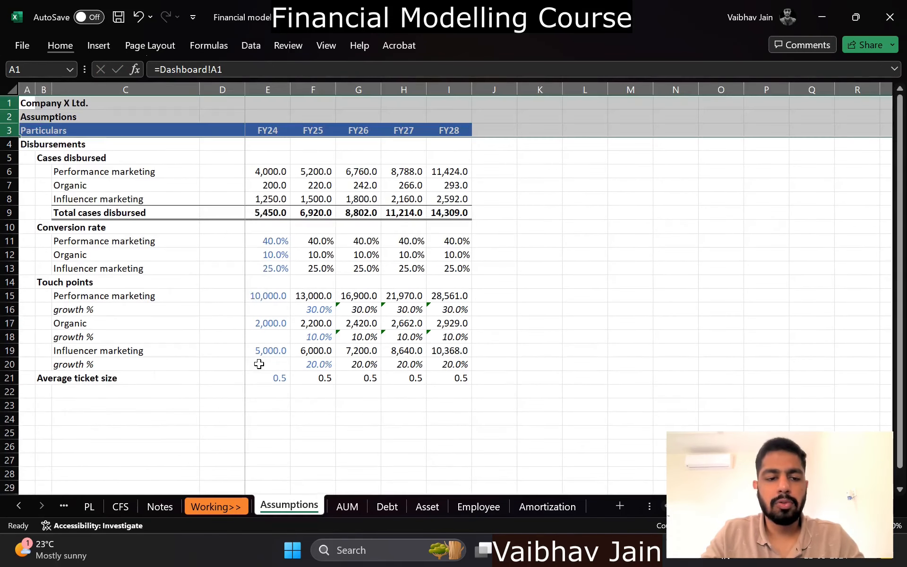
left_click(42, 391)
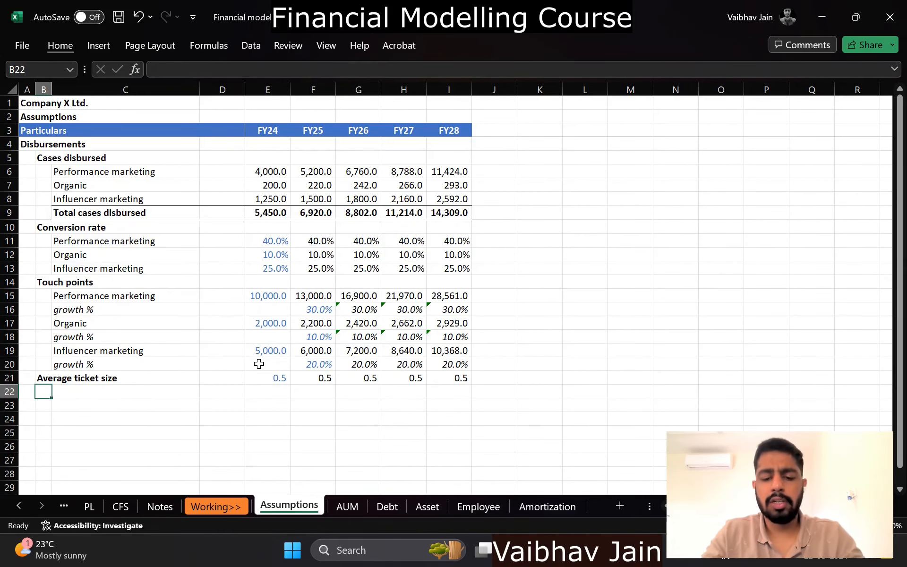
type("Loan tenure")
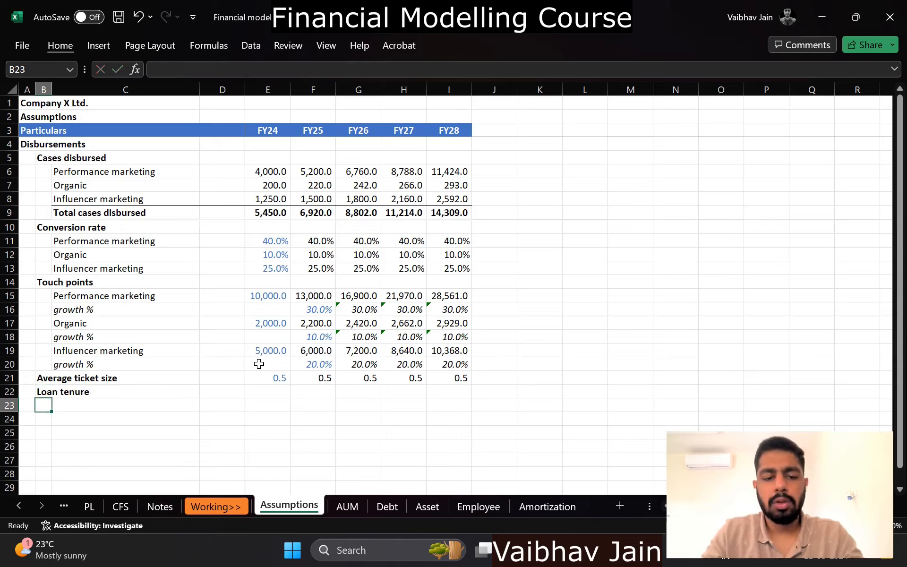
type("Rate of int")
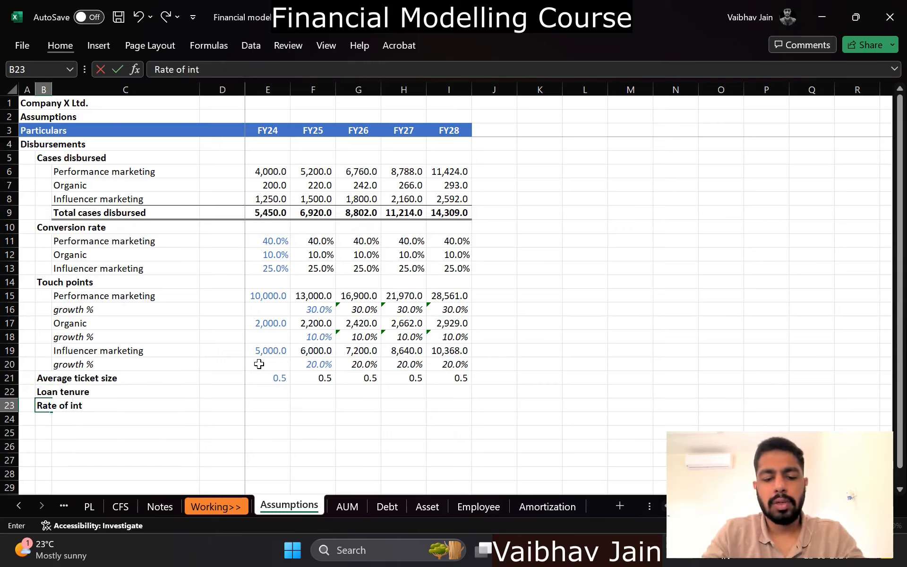
type("erest *")
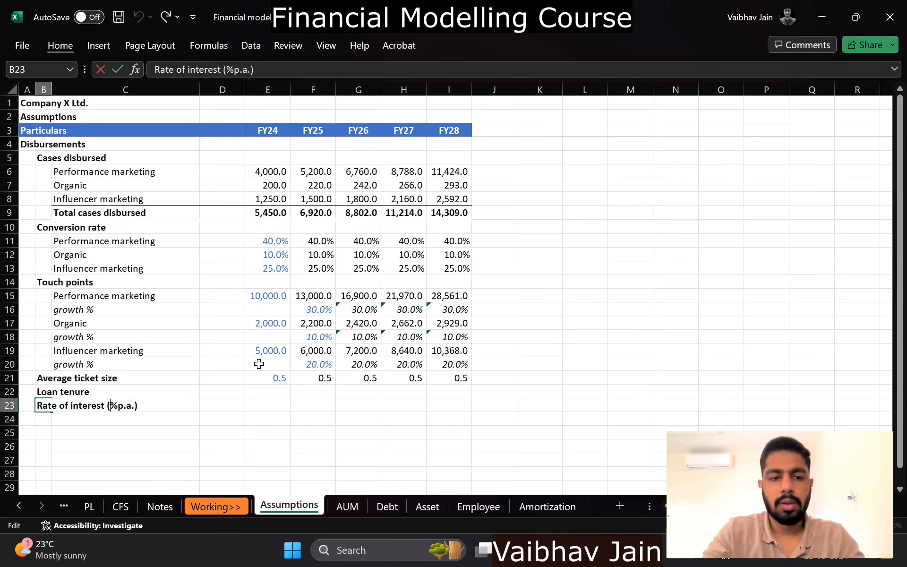
type("(years)")
left_click(267, 391)
type("5")
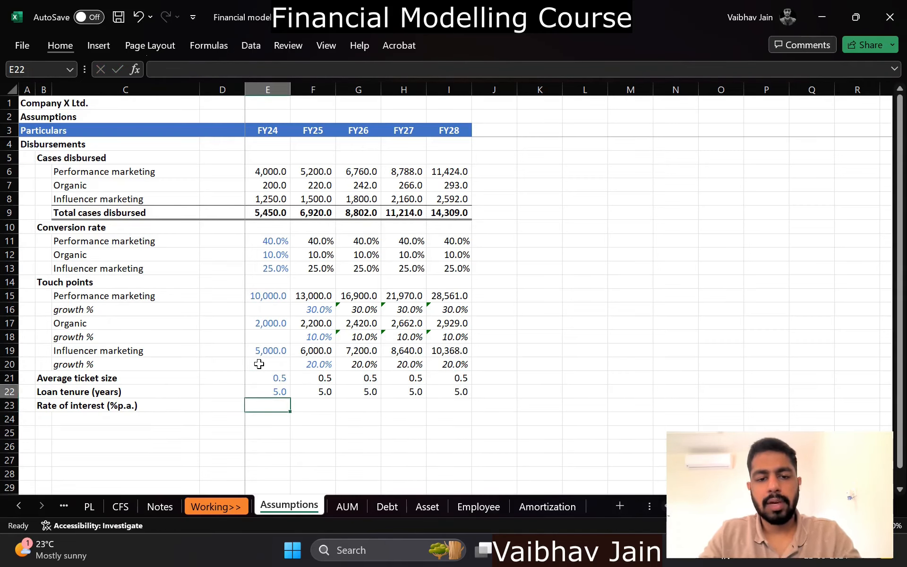
Fill 5.0 years and 18.0% across FY24–FY28, then return to Amortization.
left_click(313, 350)
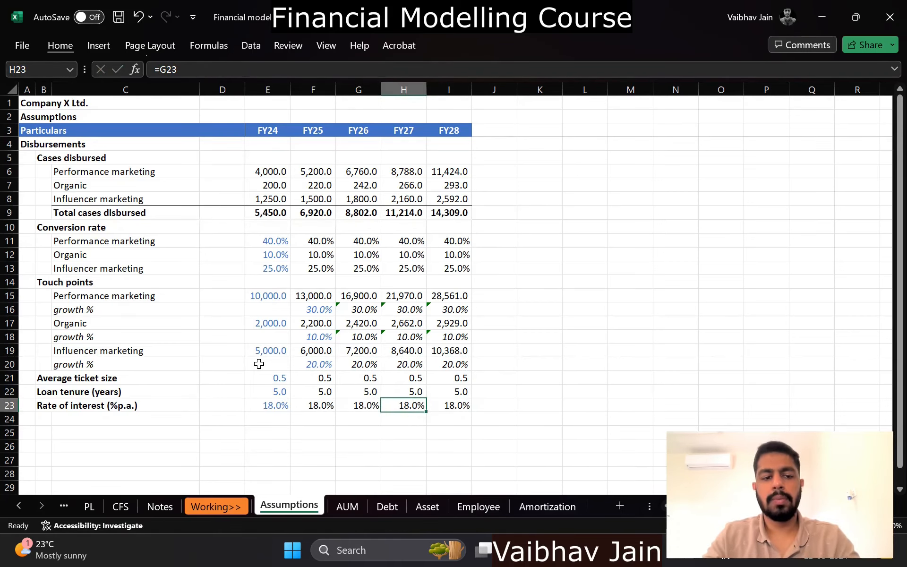
left_click(547, 506)
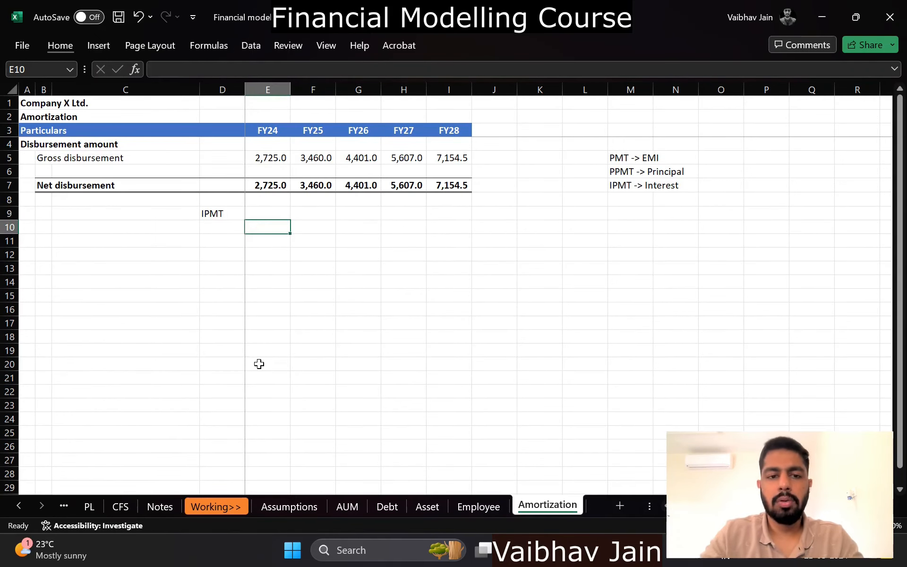
List years 1–5 down D10:D14 and transpose periods 0–4 across row 9.
left_click(222, 226)
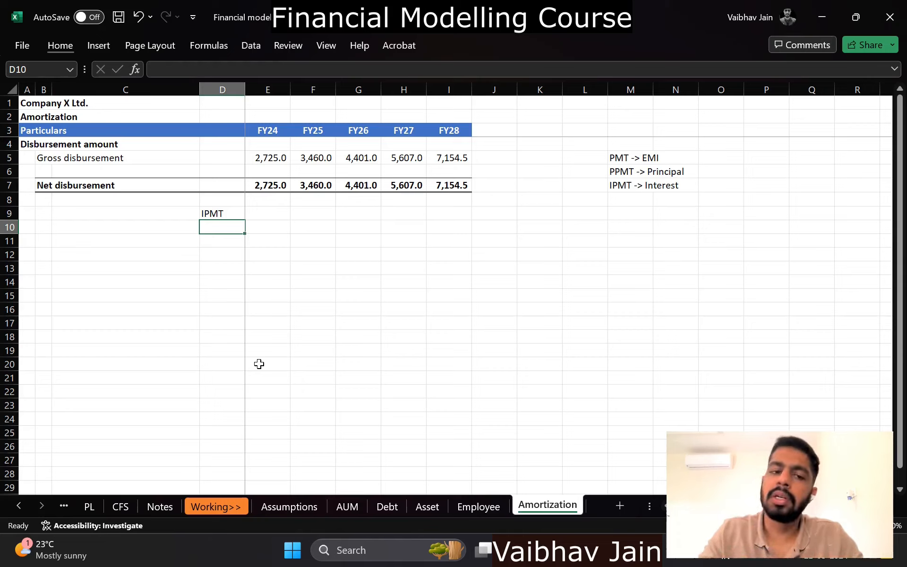
type("1")
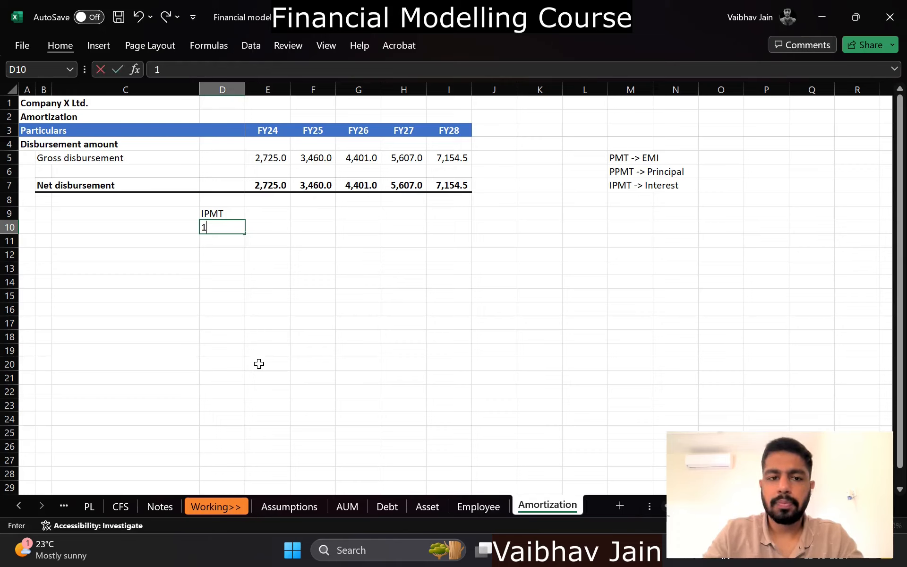
type("=D10")
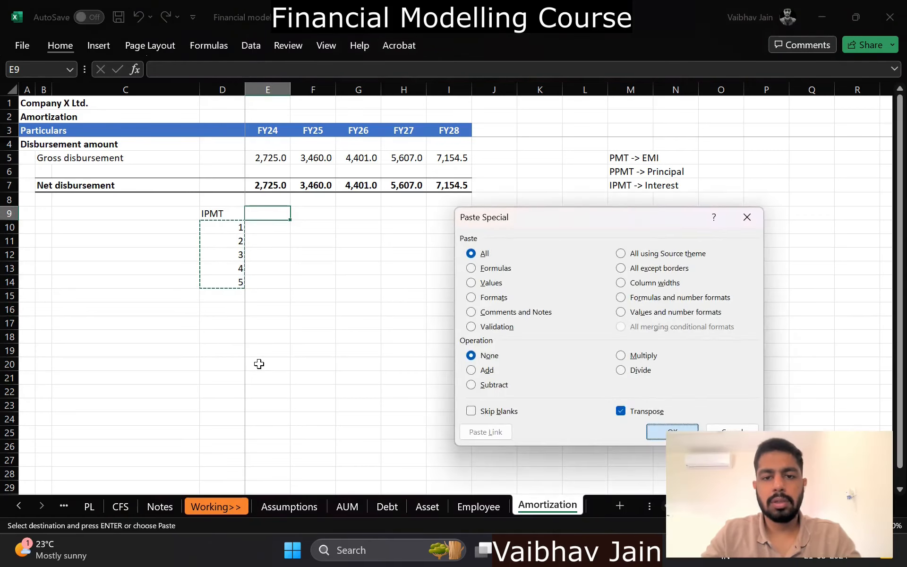
left_click(672, 431)
type("=")
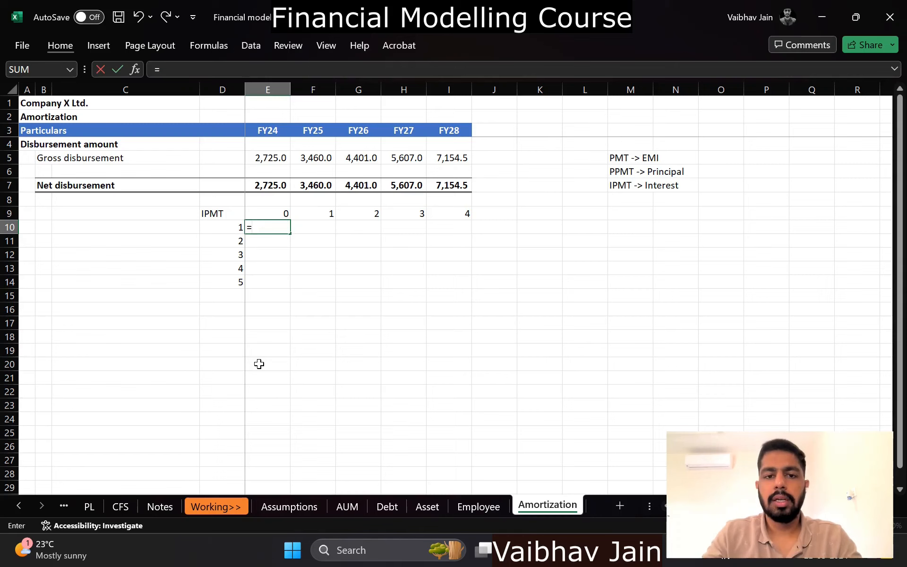
Build E10's IPMT with the Assumptions rate and period $D10 minus offset E$9.
type("IPMT(E10")
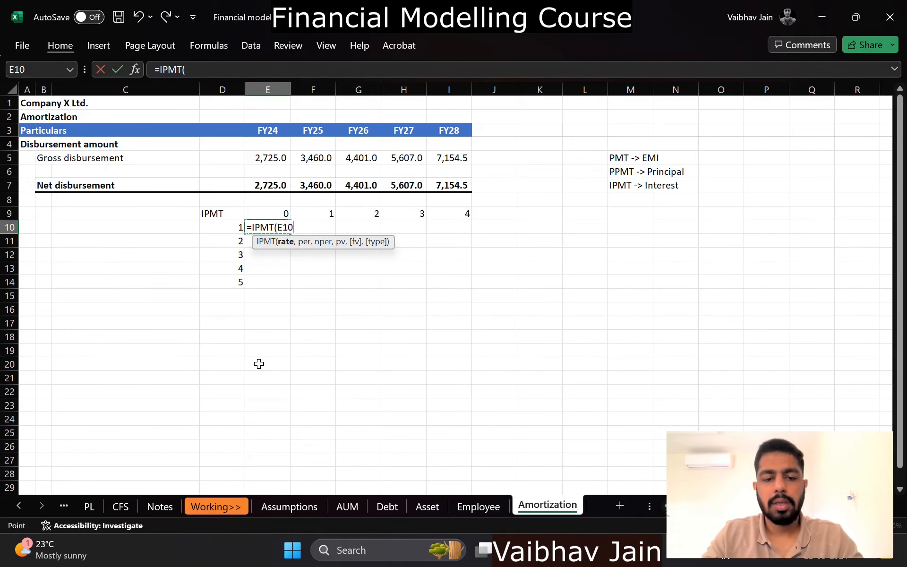
left_click(288, 504)
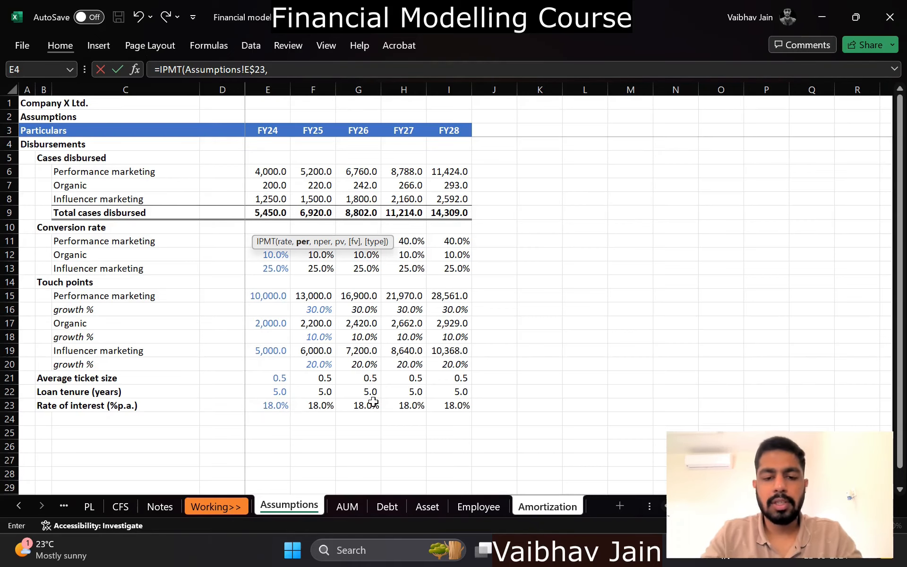
left_click(546, 506)
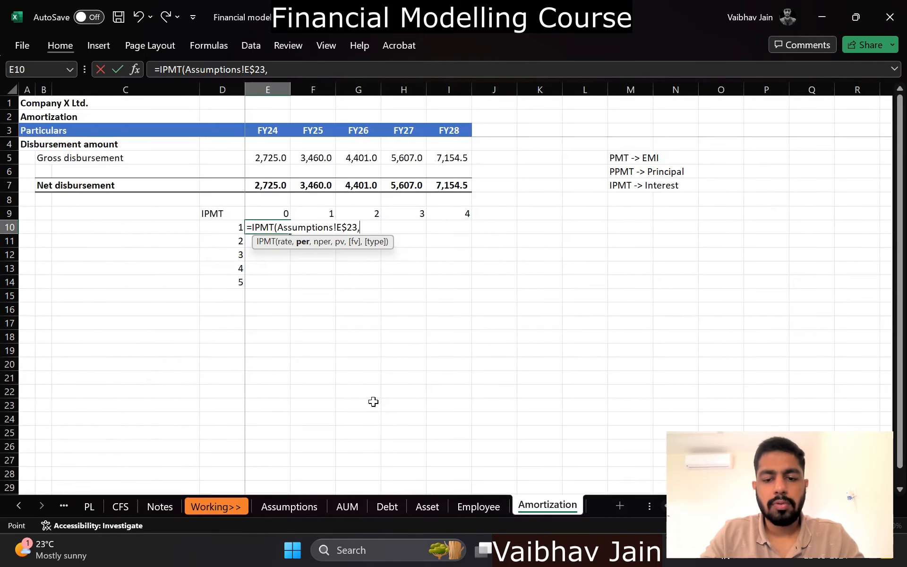
left_click(222, 227)
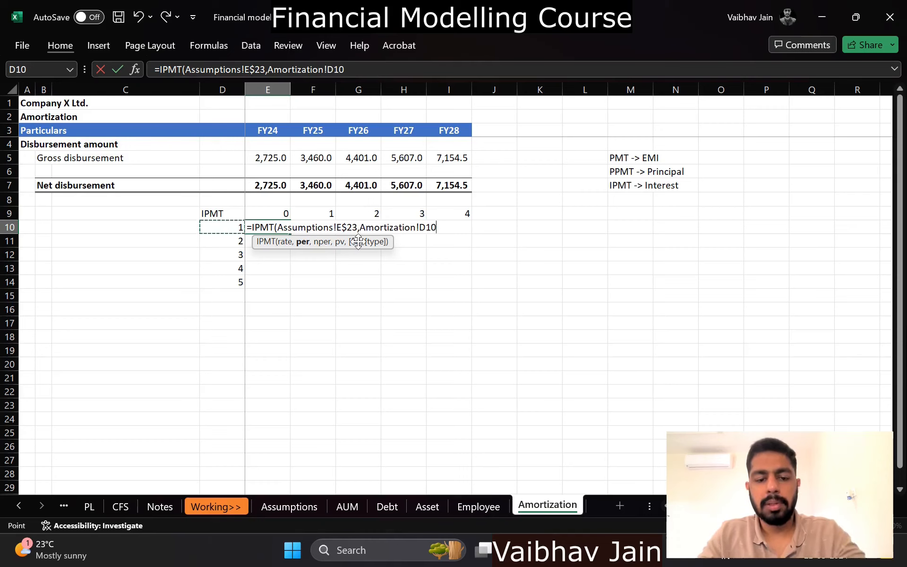
key("F4")
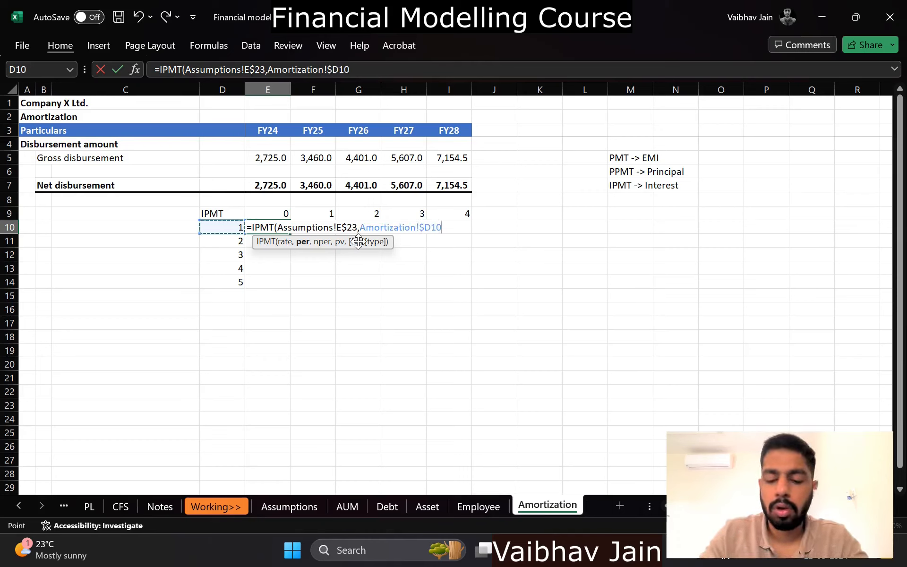
type("-")
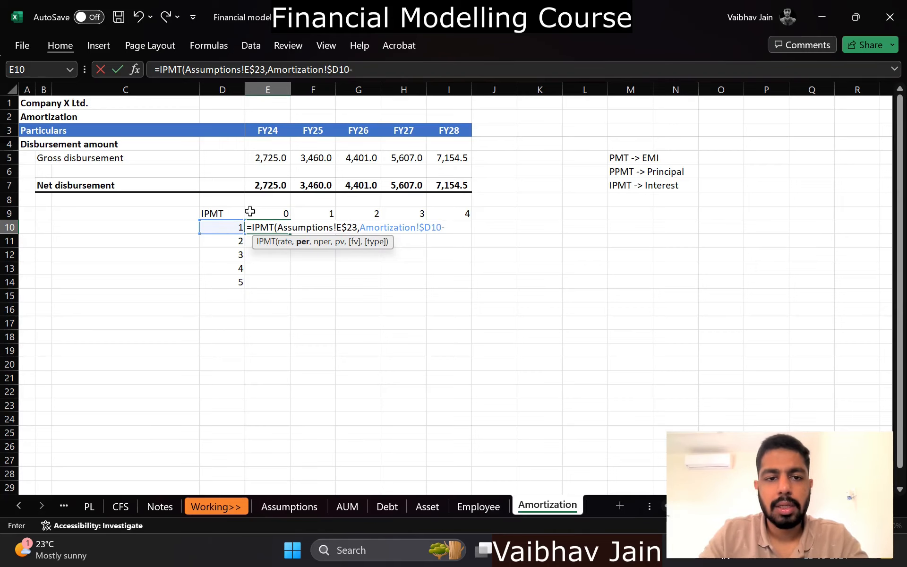
left_click(267, 213)
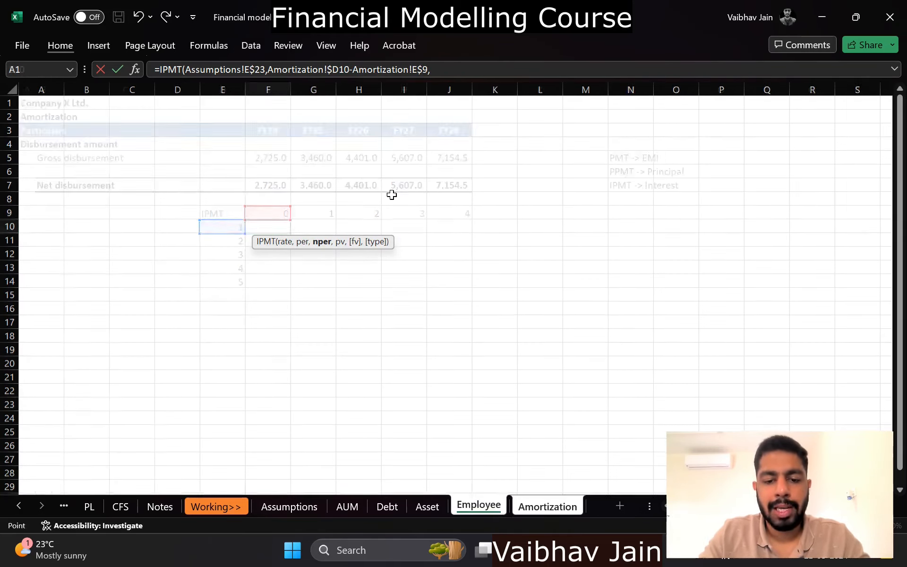
Finish IPMT with tenure and FY24 net disbursement, giving -490.5, and select E10:I14.
left_click(289, 506)
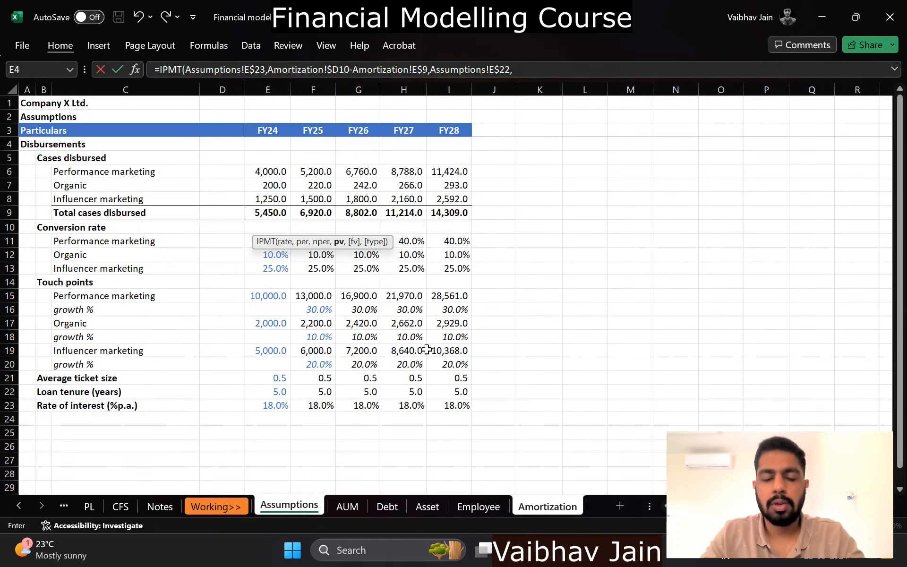
left_click(546, 506)
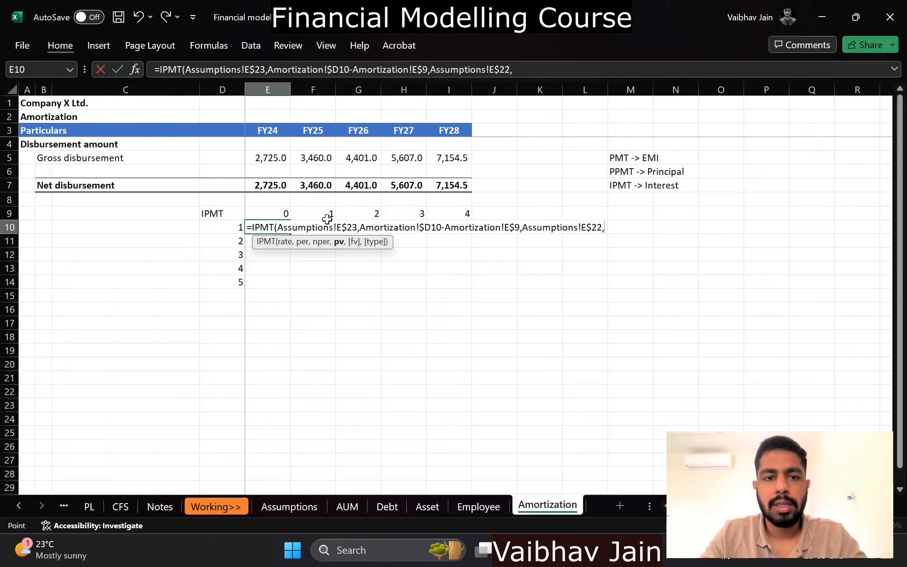
left_click(267, 185)
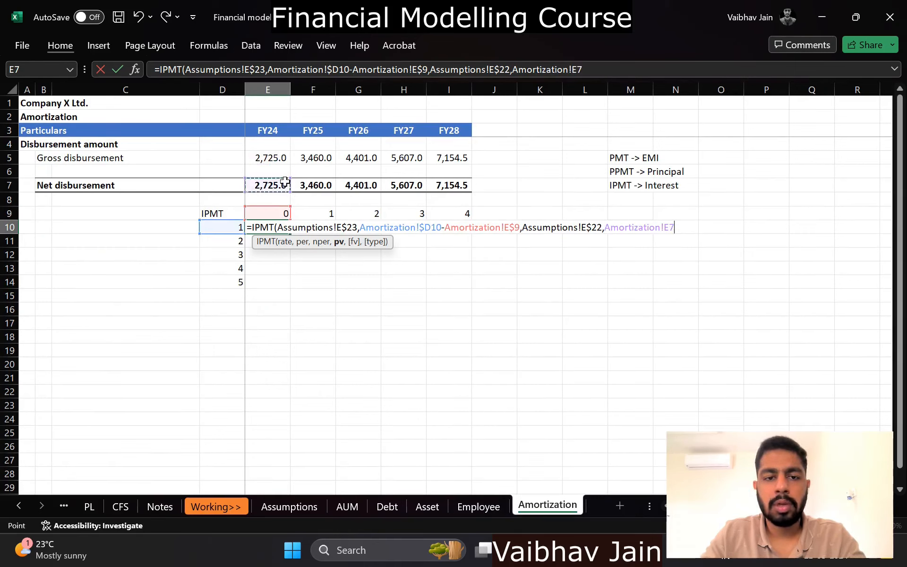
key("Enter")
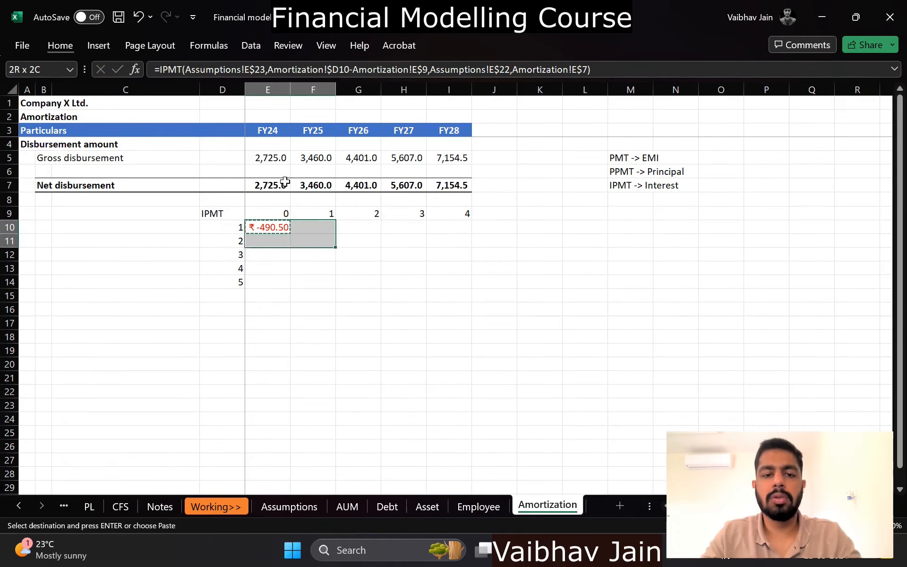
left_click_drag(268, 226, 448, 282)
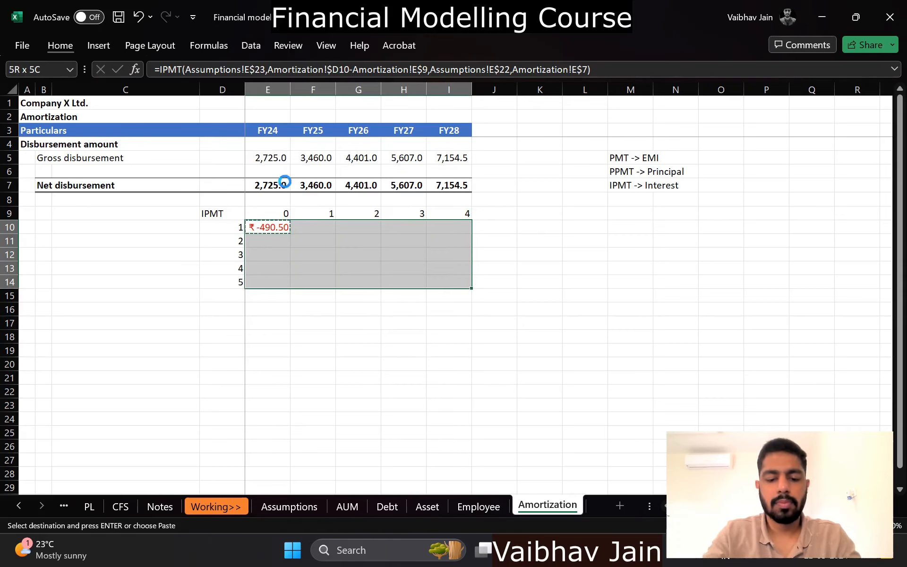
Fill the interest formula across the IPMT grid and inspect the #NUM! error in F10.
key("enter")
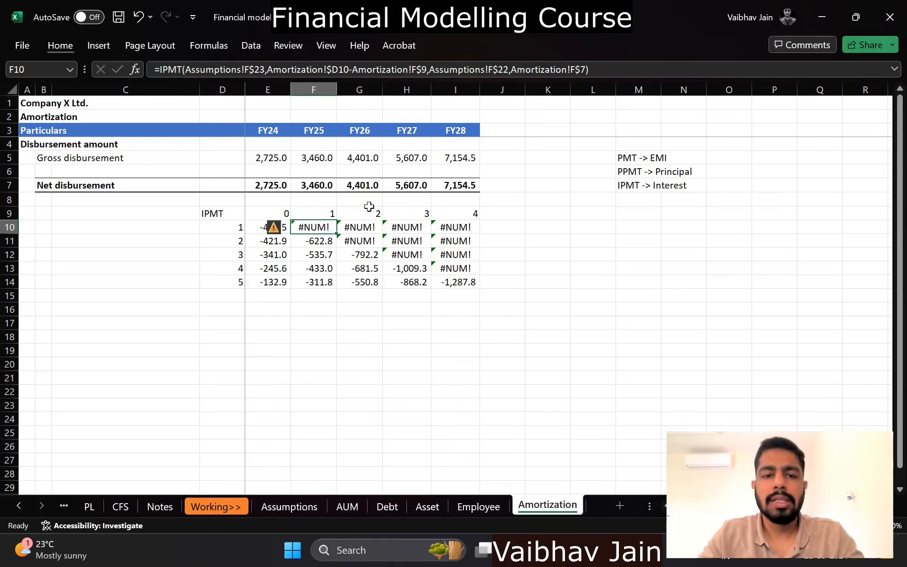
left_click(314, 158)
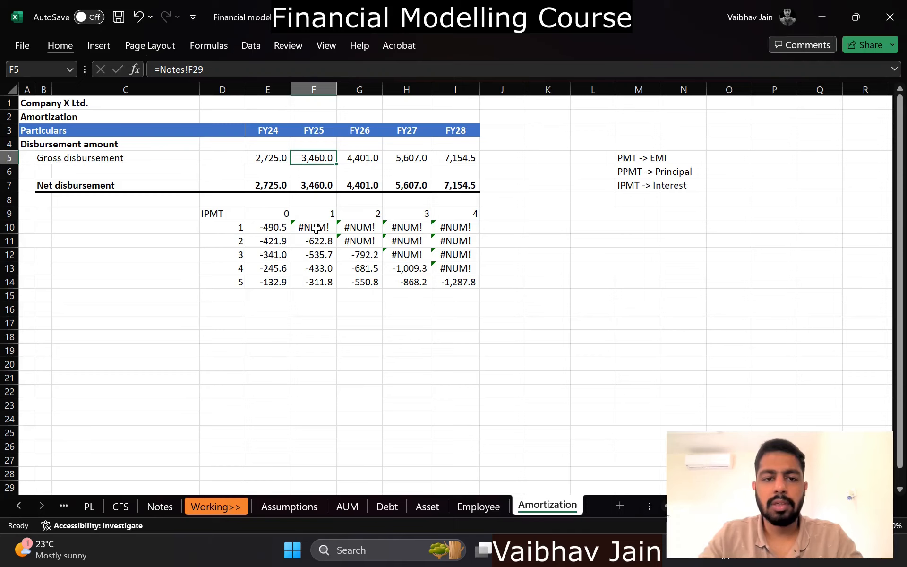
double_click(314, 226)
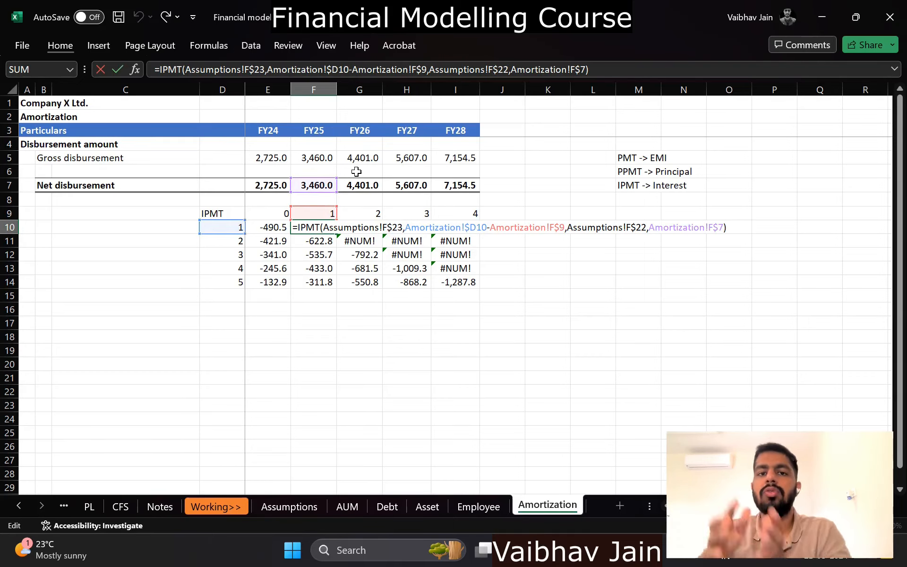
mouse_move(246, 231)
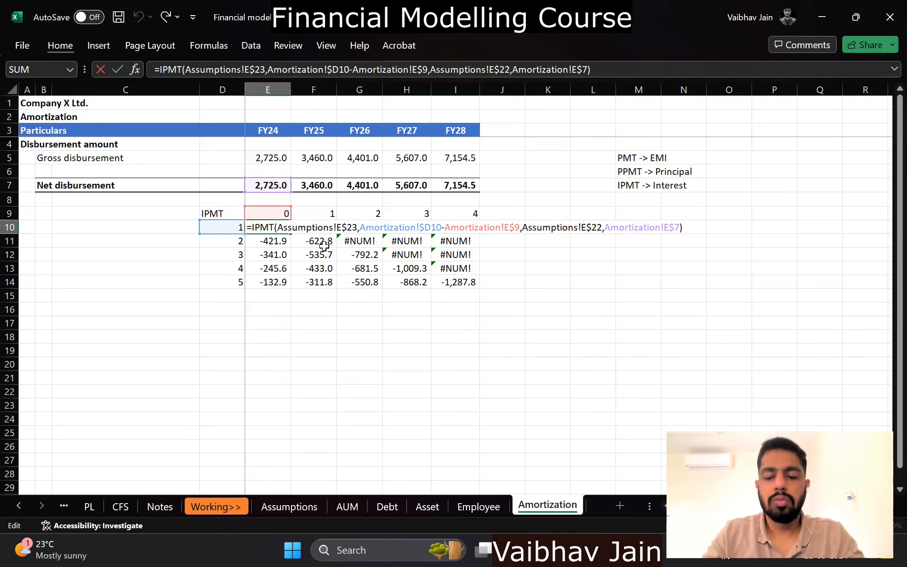
Wrap the formula in IFERROR(...,0) across the grid so invalid periods show a dash.
type("IFERROR(")
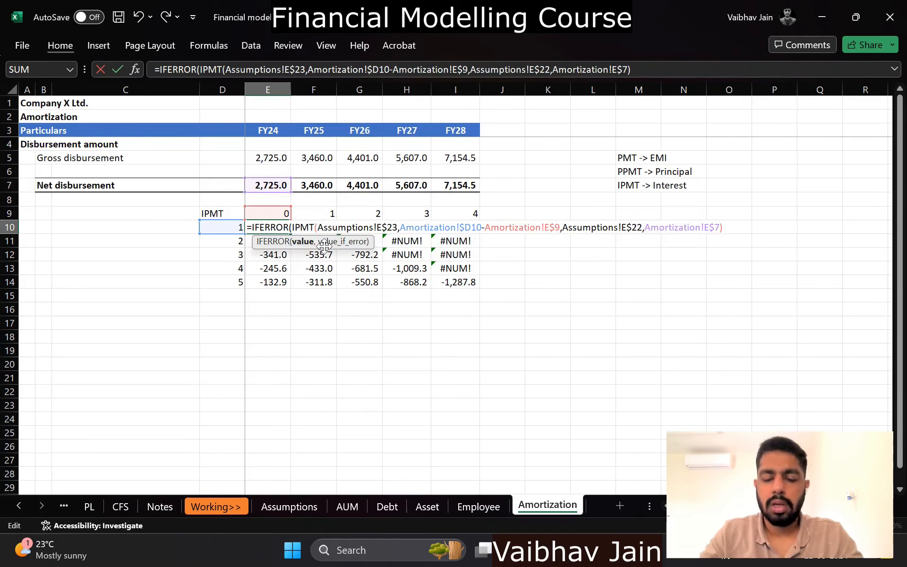
type(",0")
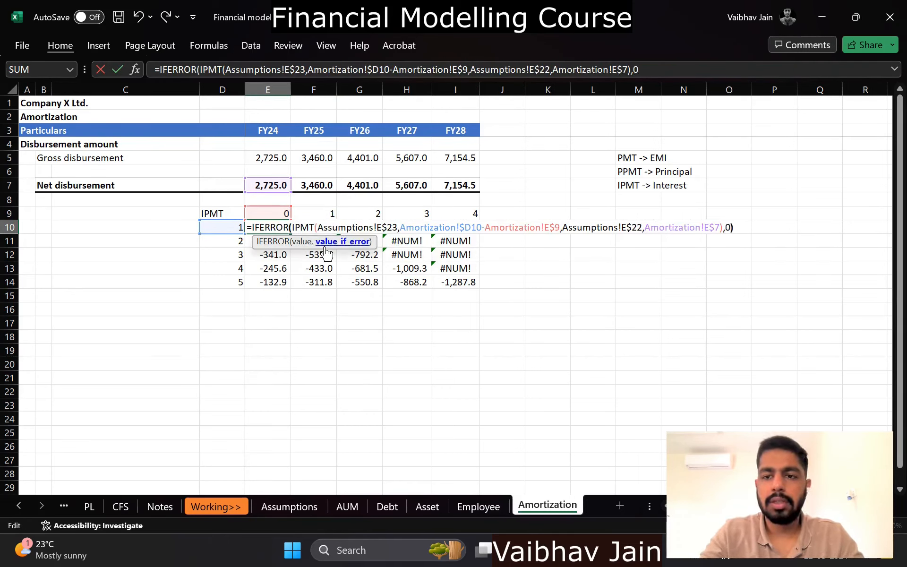
key("Enter")
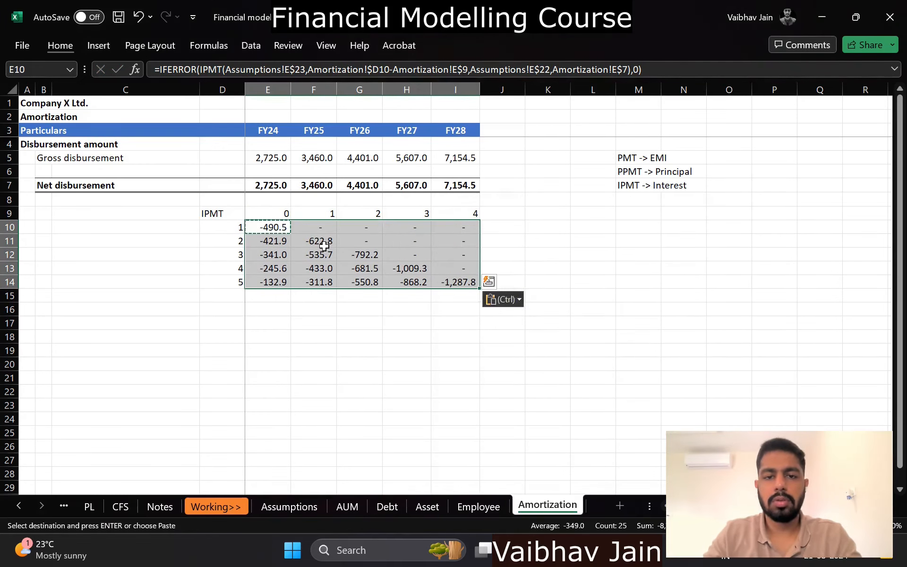
left_click(313, 241)
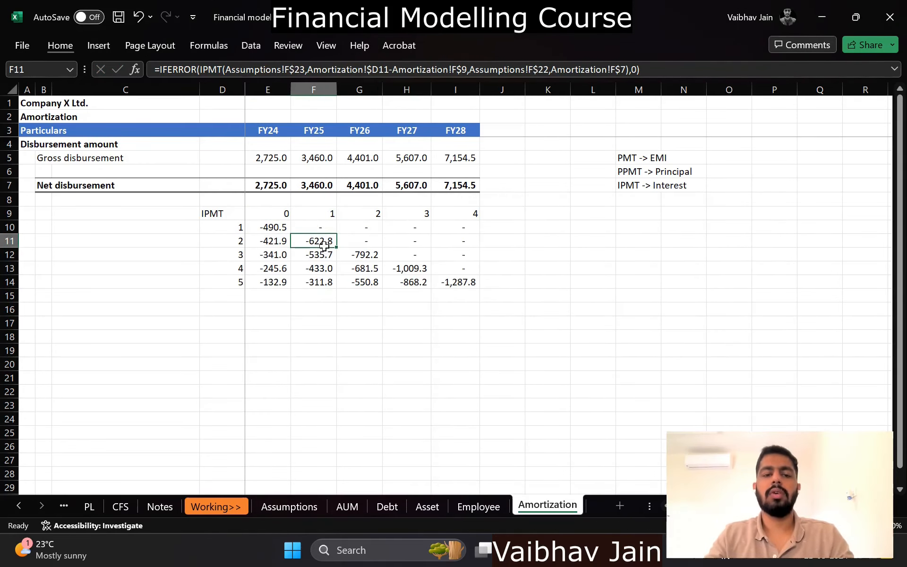
left_click(268, 226)
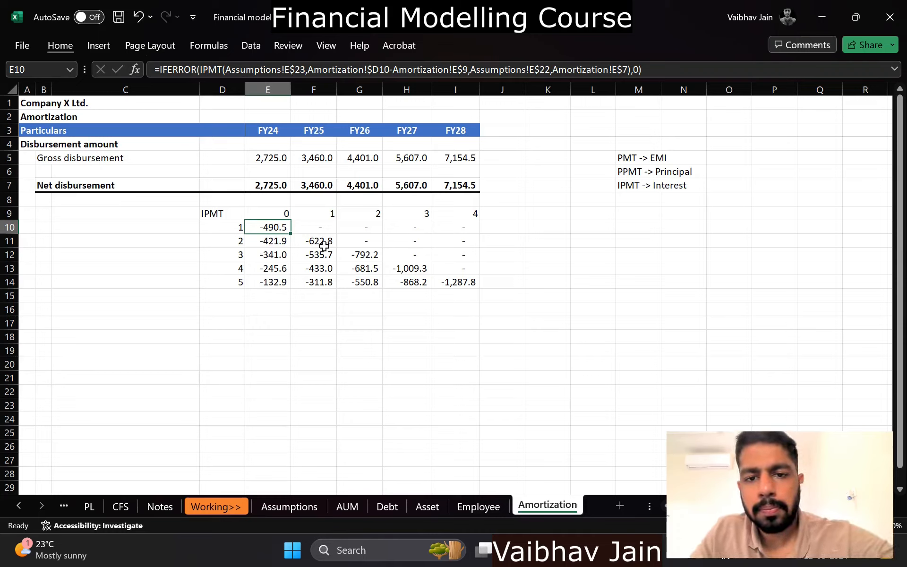
Add a Total column at J9 summing each IPMT row, with the block copied below as PPMT.
type("Total")
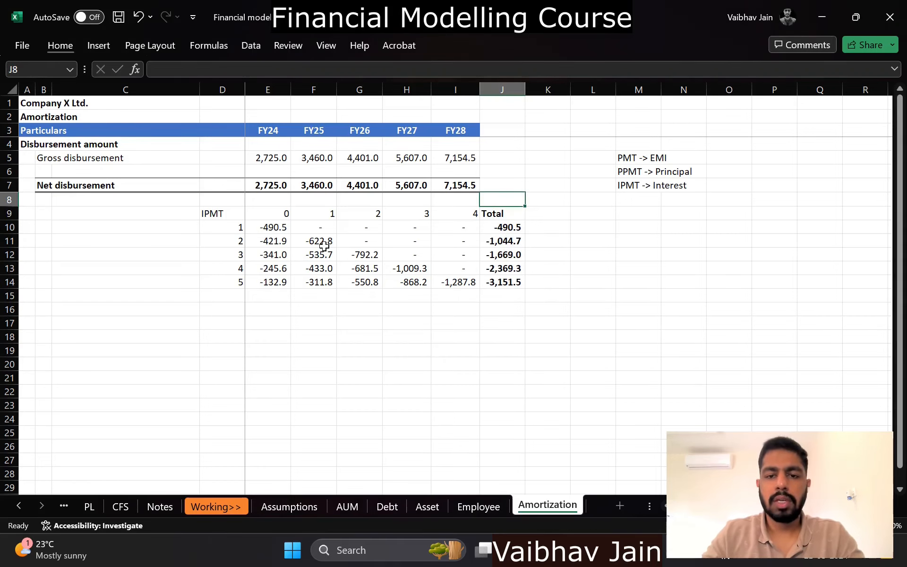
left_click(456, 213)
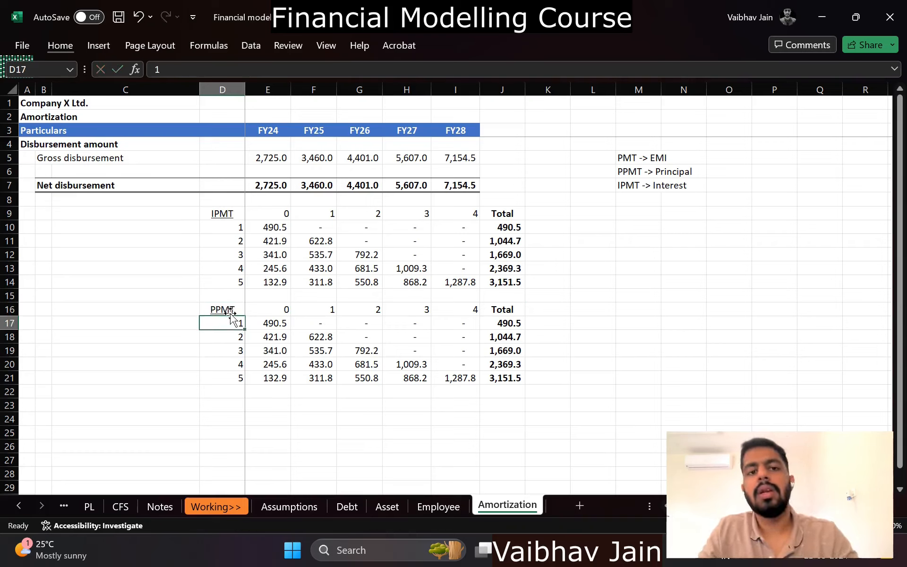
Replace IPMT with PPMT across E17:I21 so principal values like 380.9 appear.
left_click(267, 323)
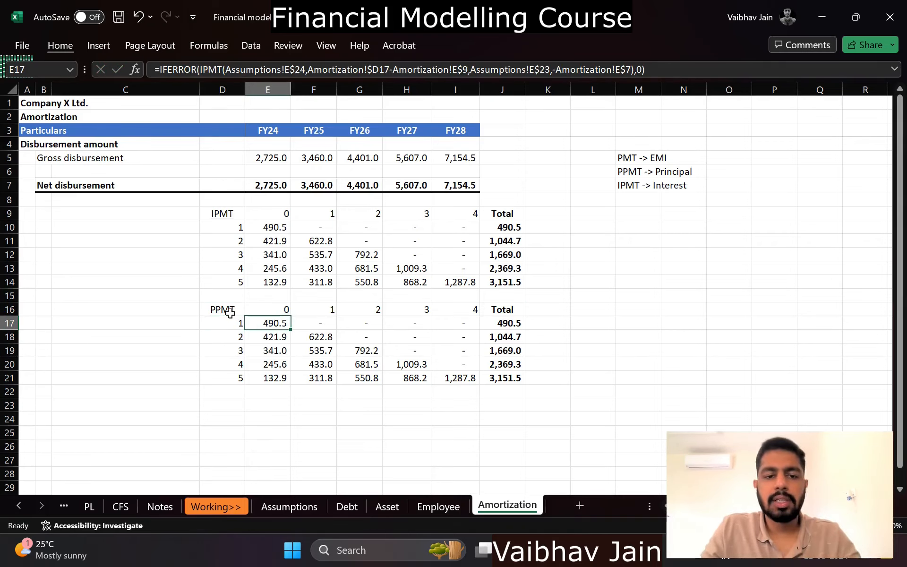
key("ctrl+f")
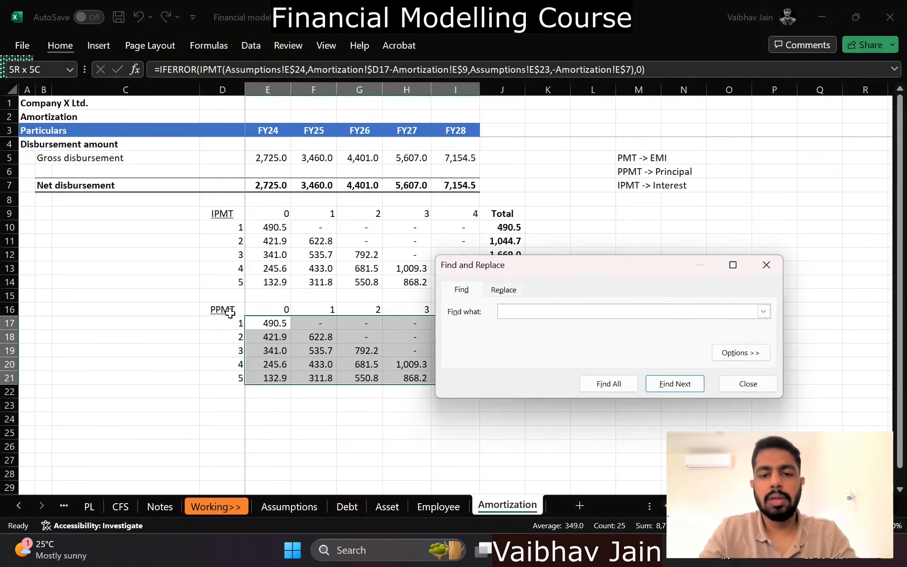
left_click(503, 290)
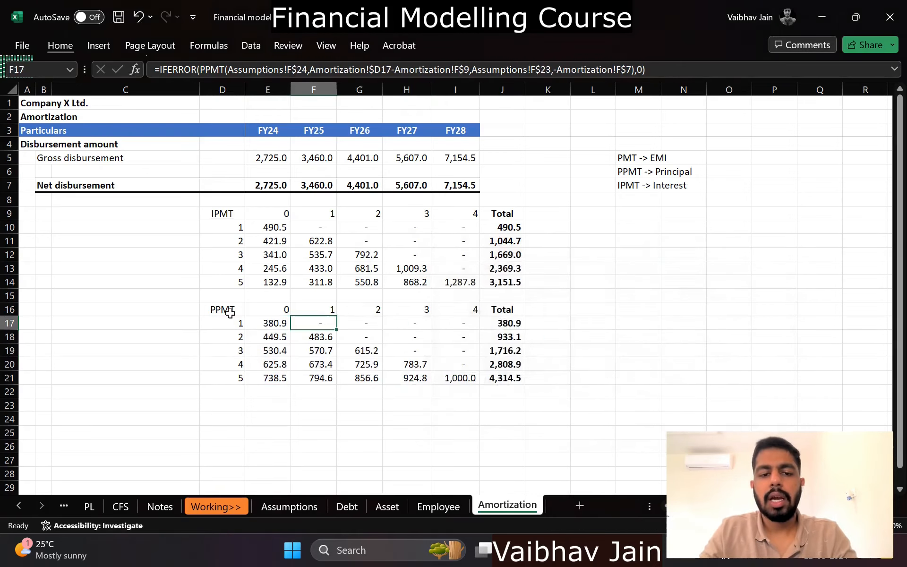
left_click(267, 323)
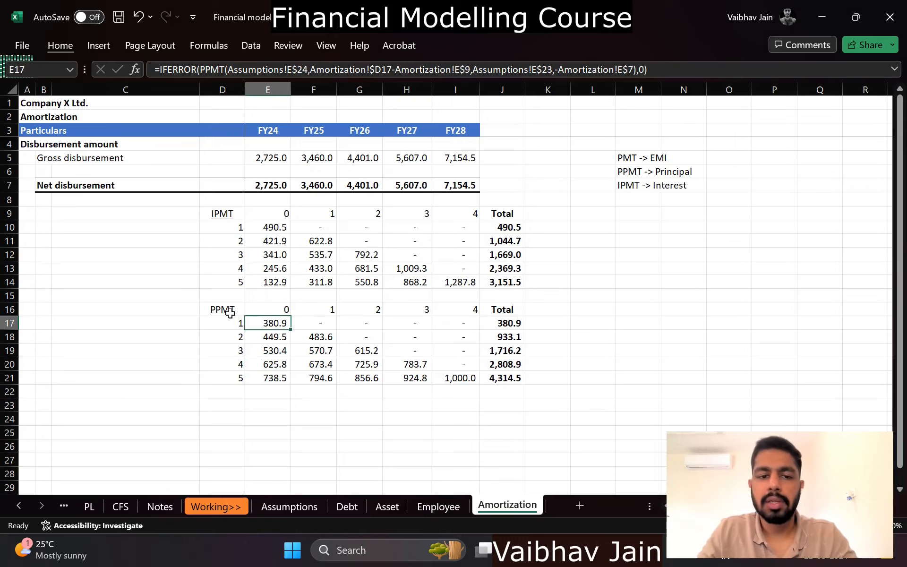